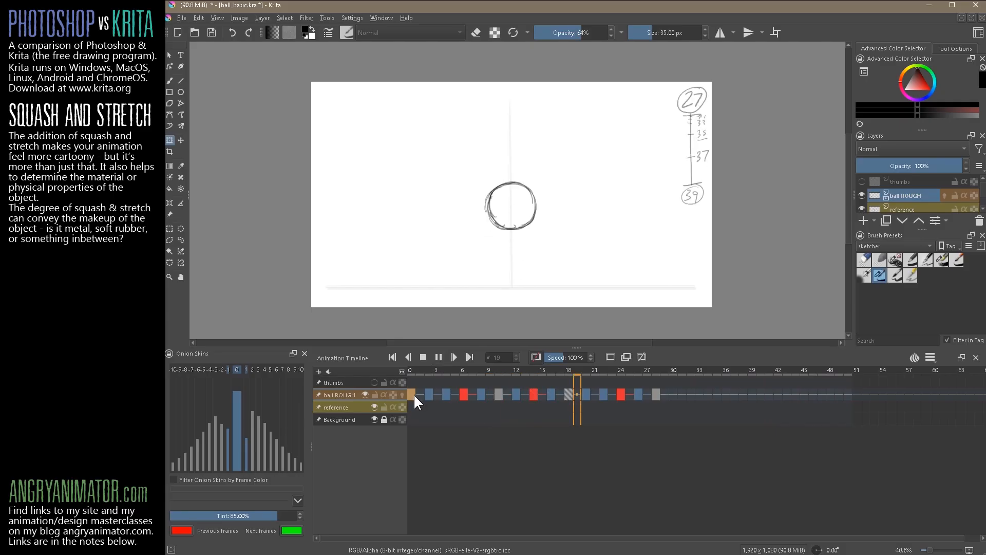
Step: Show frame 10, where the round ball sits on the ground line
click(409, 394)
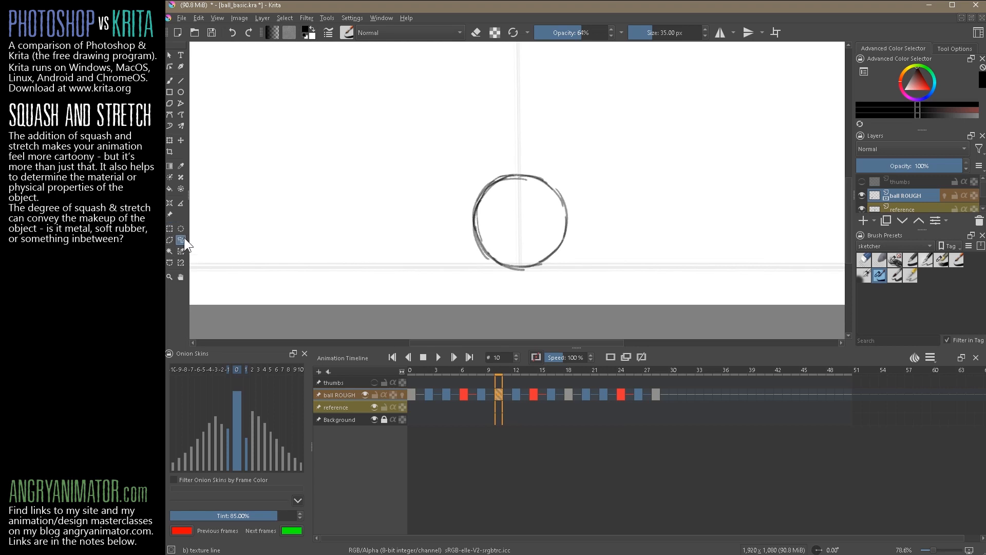
Step: Select the frame 10 ball and transform it into a wide, flat oval
drag(503, 160, 522, 280)
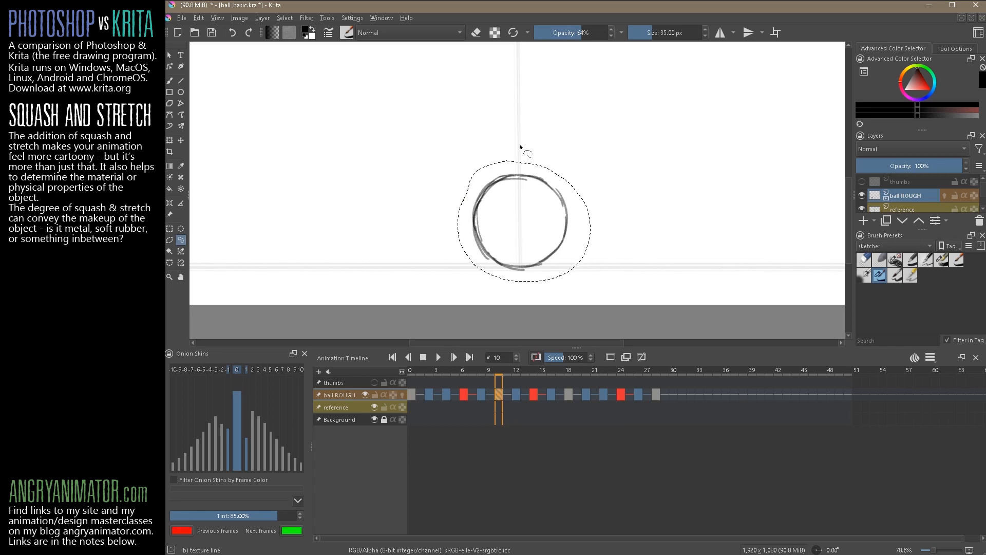
click(169, 140)
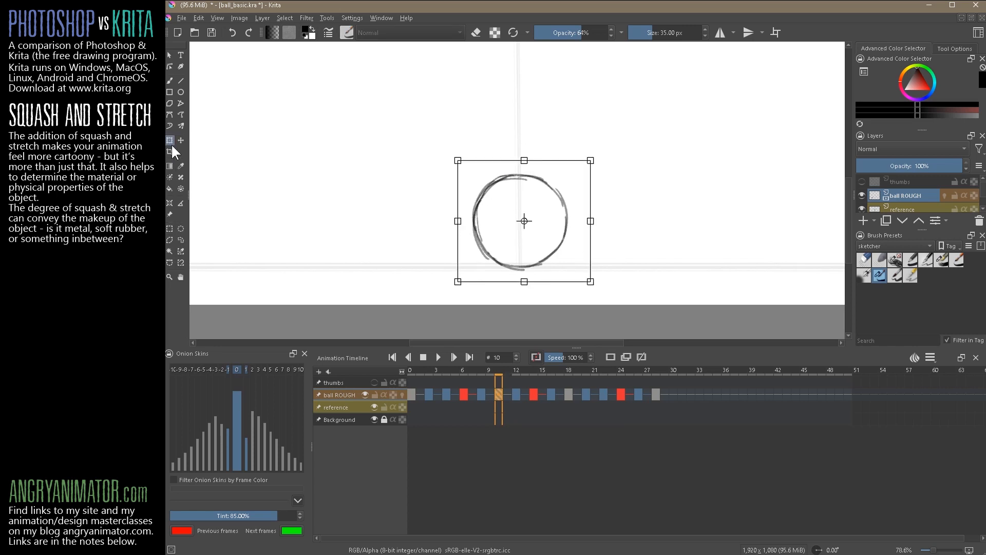
mouse_move(170, 145)
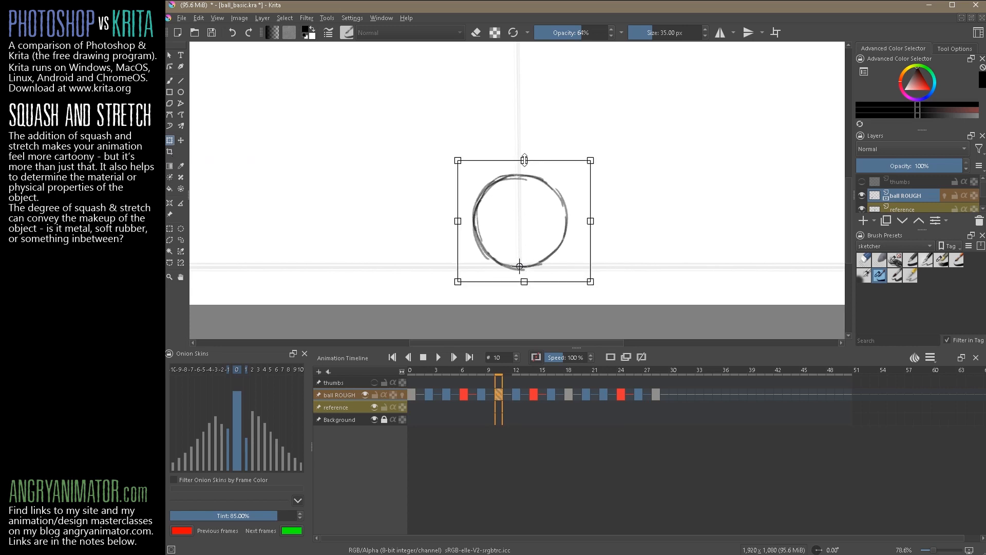
drag(524, 160, 524, 183)
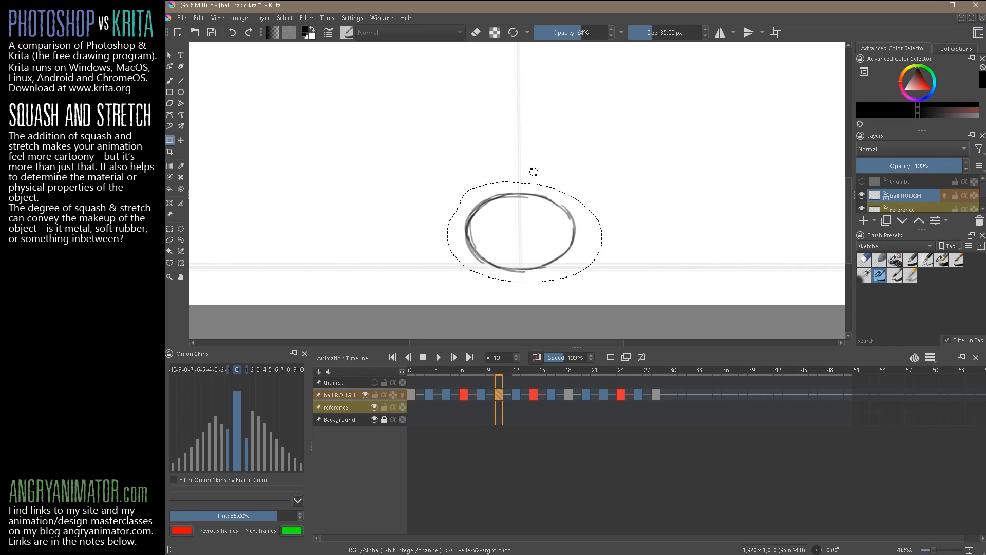
click(504, 394)
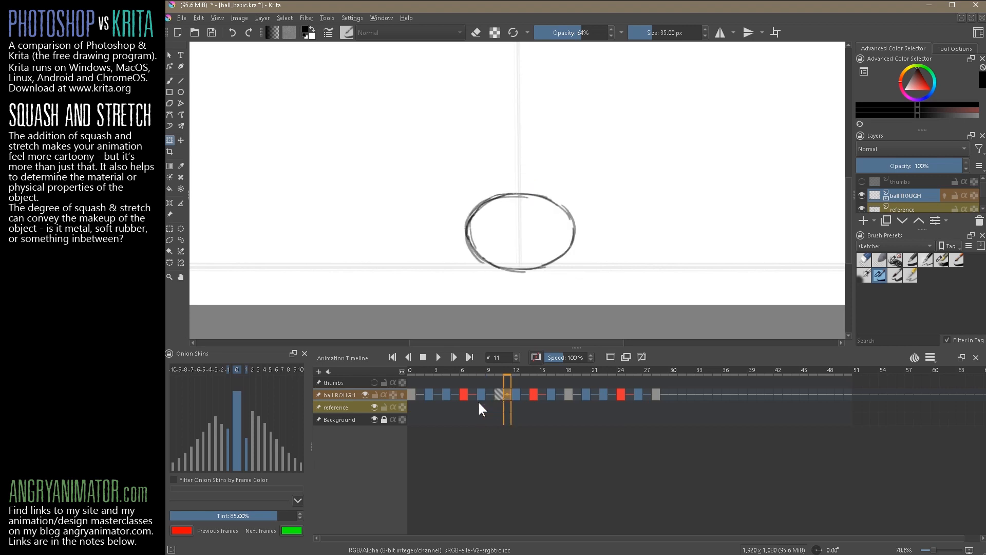
Step: On frame 8, stretch the falling ball vertically into a tall oval
click(482, 395)
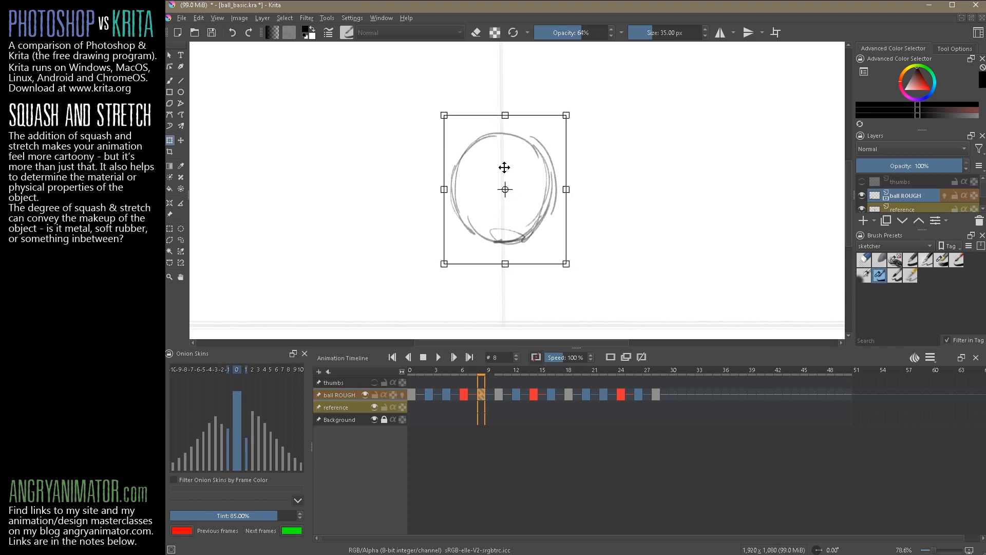
drag(566, 190, 567, 196)
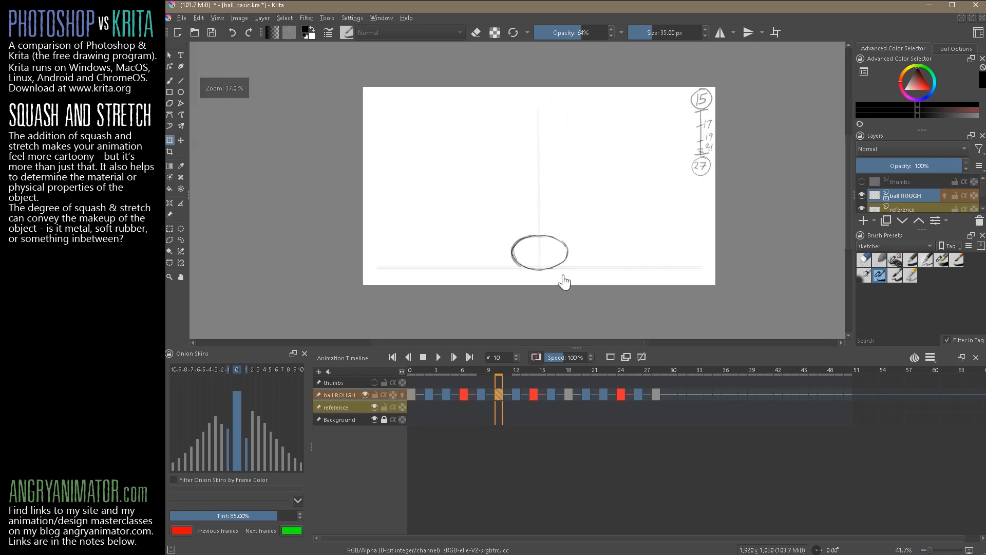
Step: Play the animation, stop it, and step through frames 4 and 6
click(407, 356)
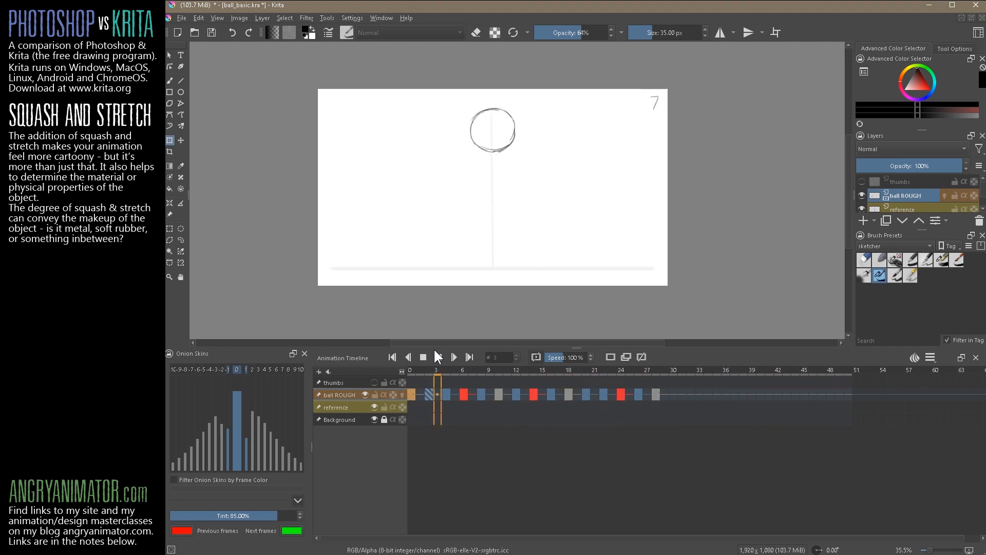
click(454, 357)
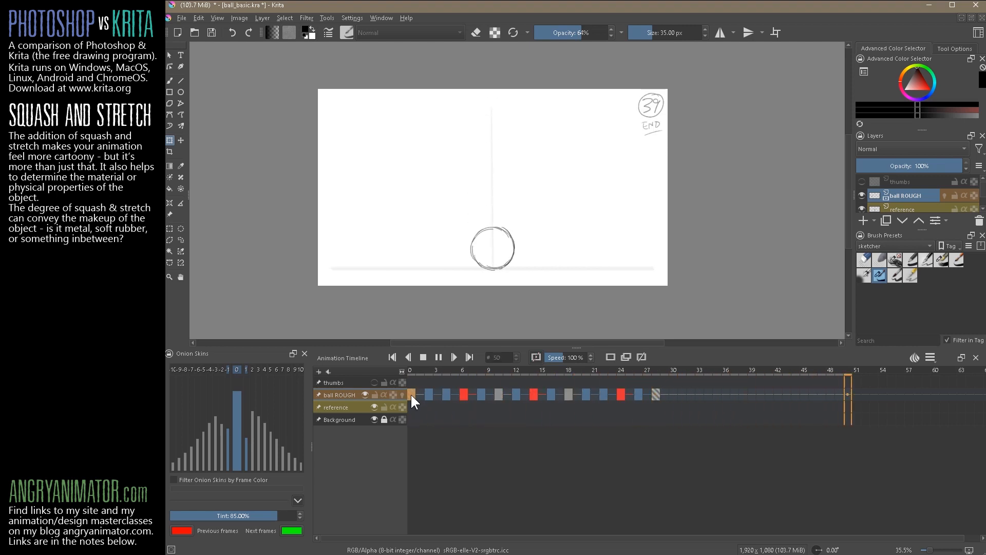
click(447, 394)
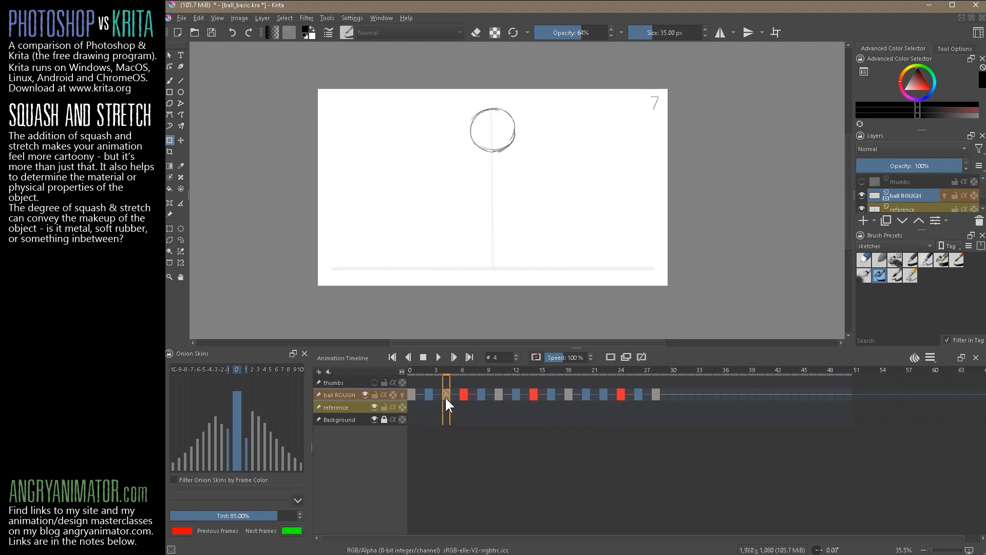
click(463, 395)
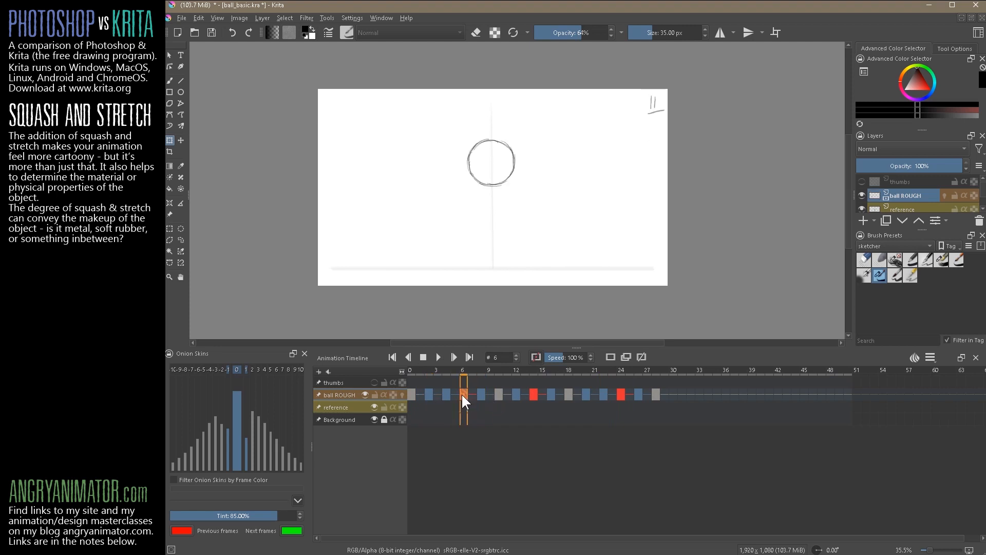
mouse_move(478, 349)
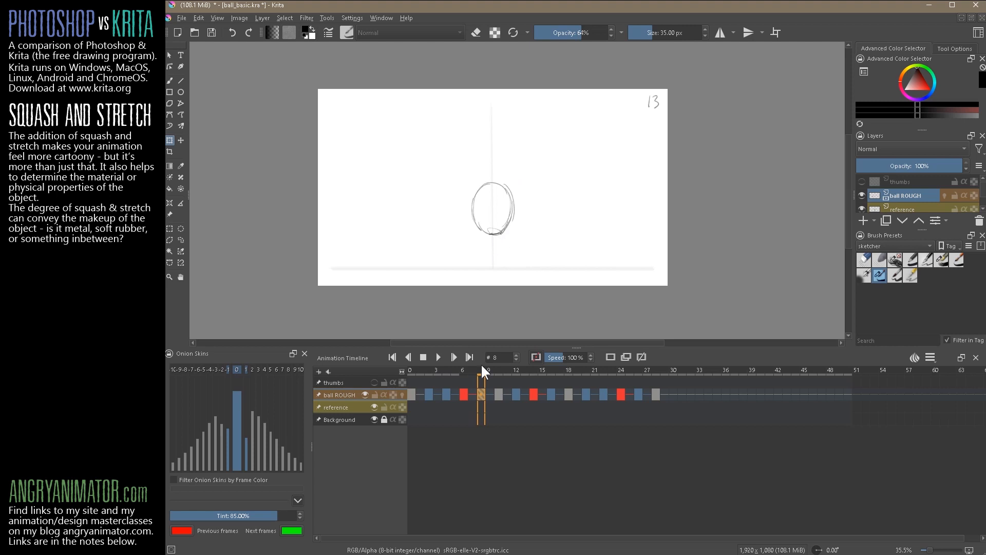
drag(466, 175, 532, 257)
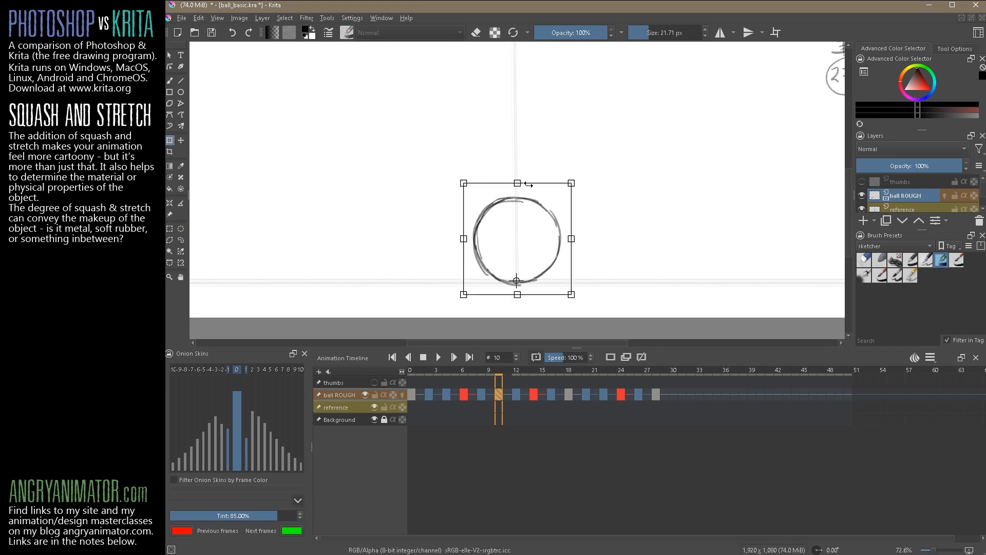
Step: Squash the frame 10 ball onto the ground and apply the stretched frame 8 shape
drag(517, 238, 518, 219)
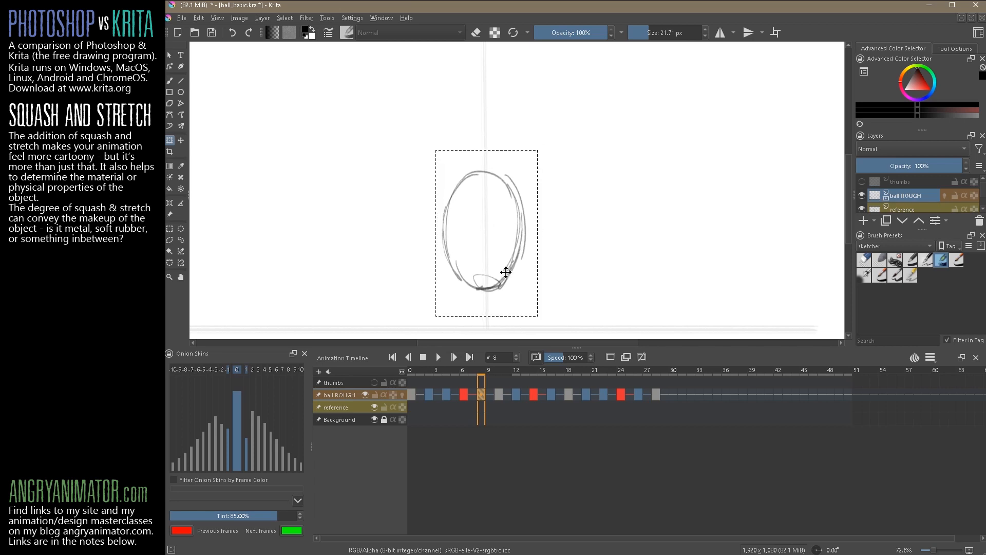
click(463, 380)
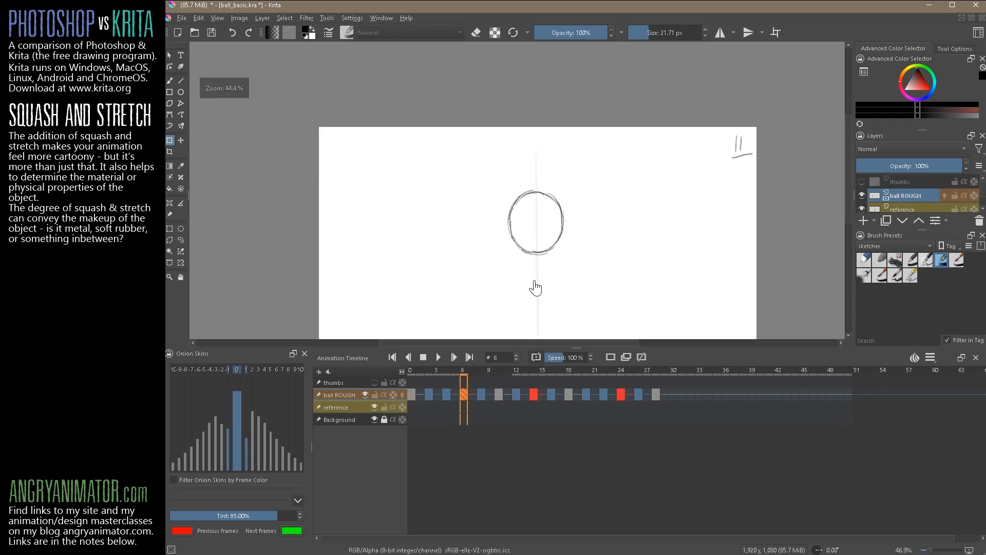
Step: Play the animation, then stop and return to the first frame
click(437, 356)
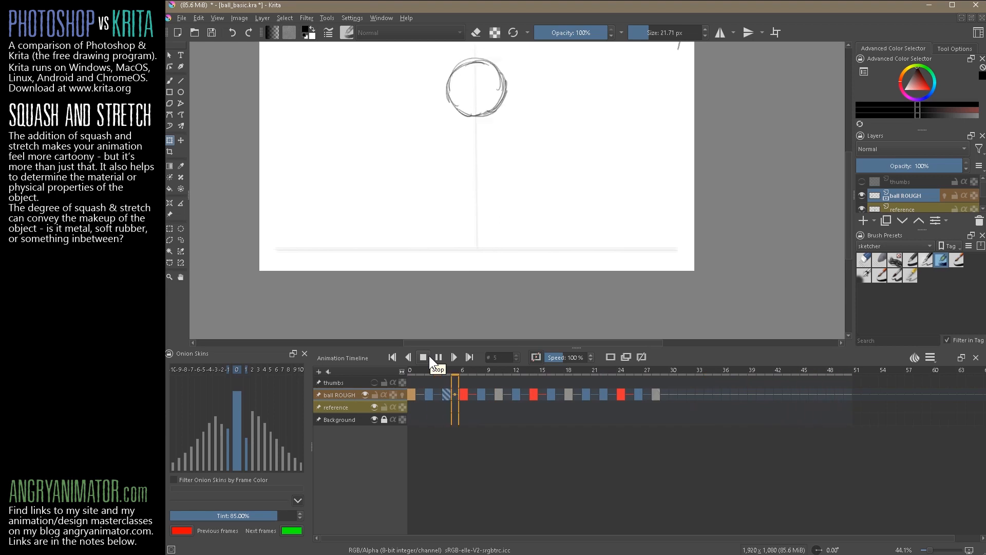
click(423, 356)
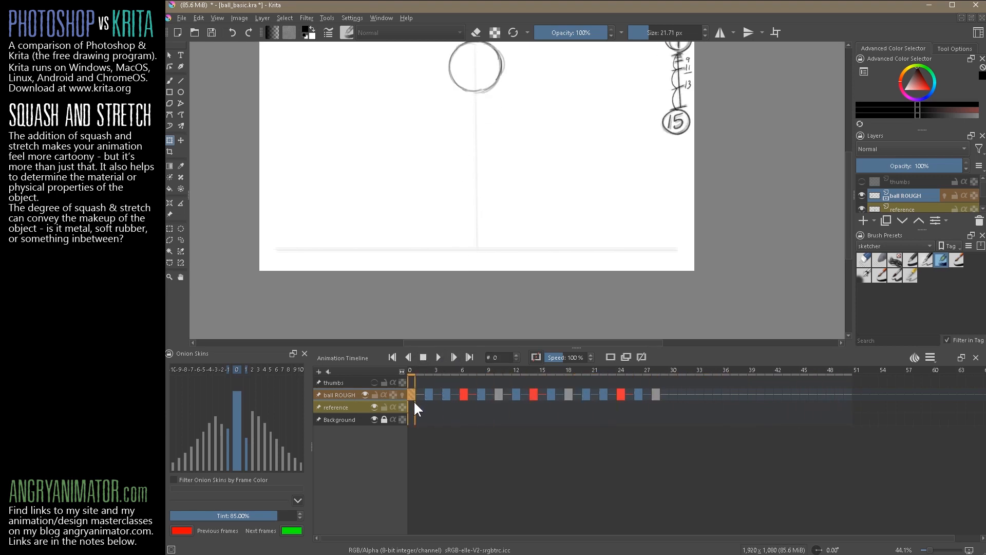
click(181, 18)
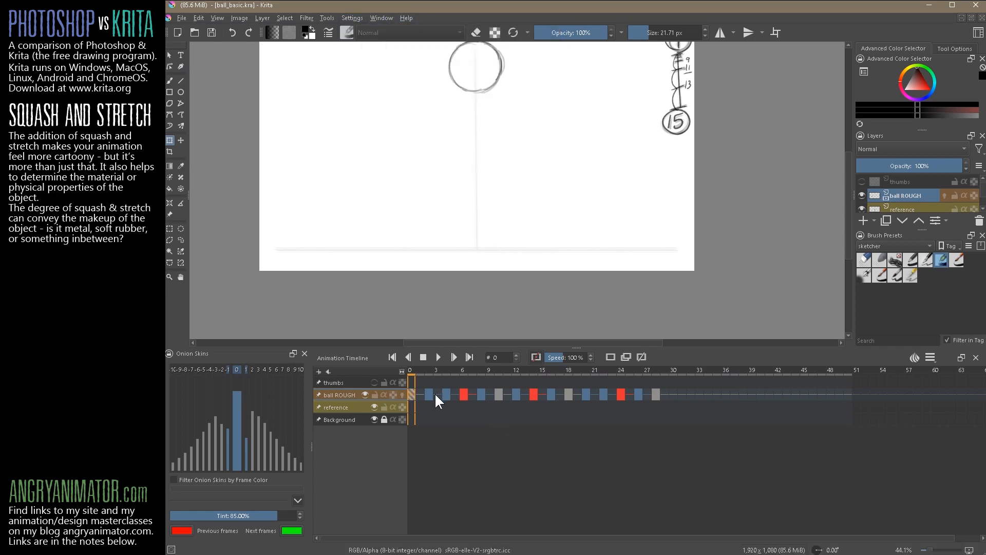
Step: Check the drawings on frames 10, 18, 20 and 26
click(500, 394)
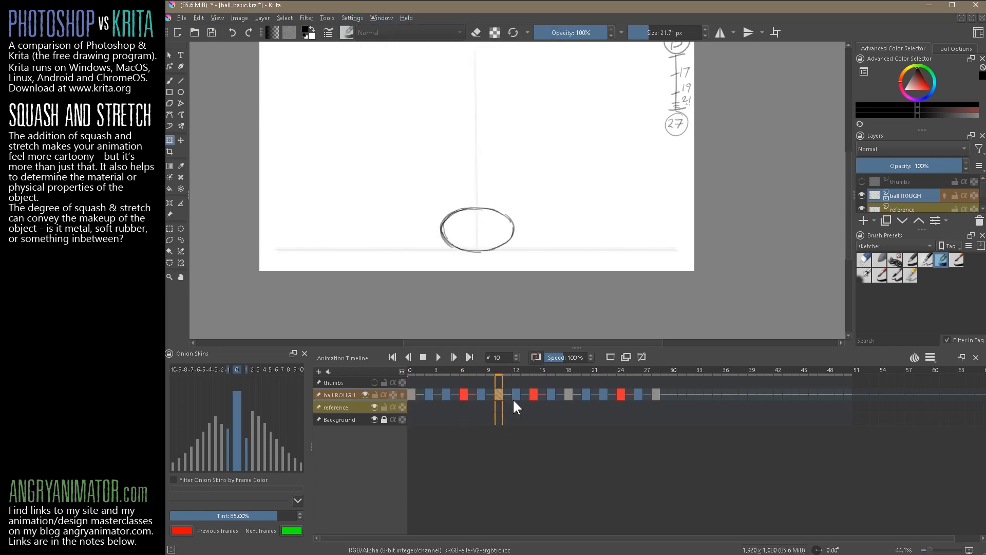
click(516, 395)
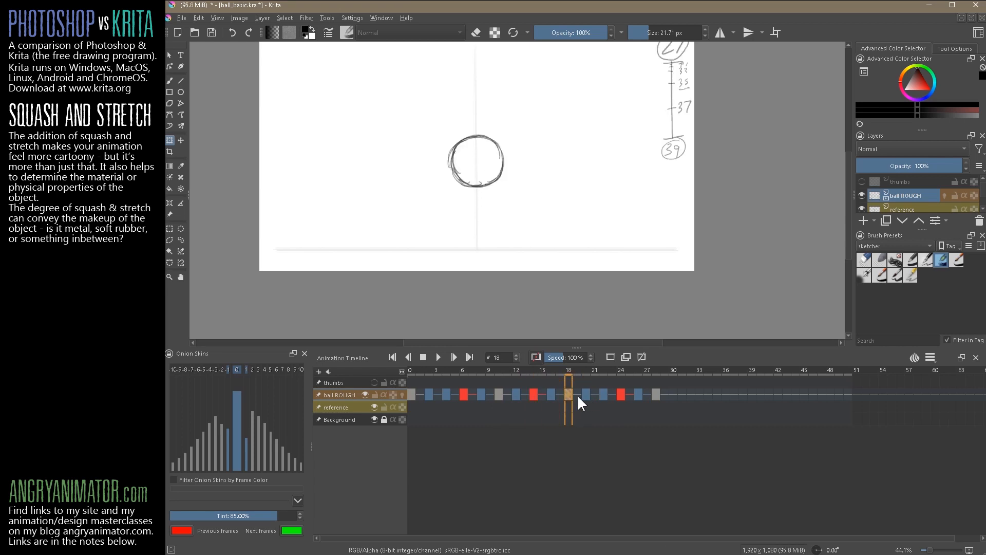
click(586, 395)
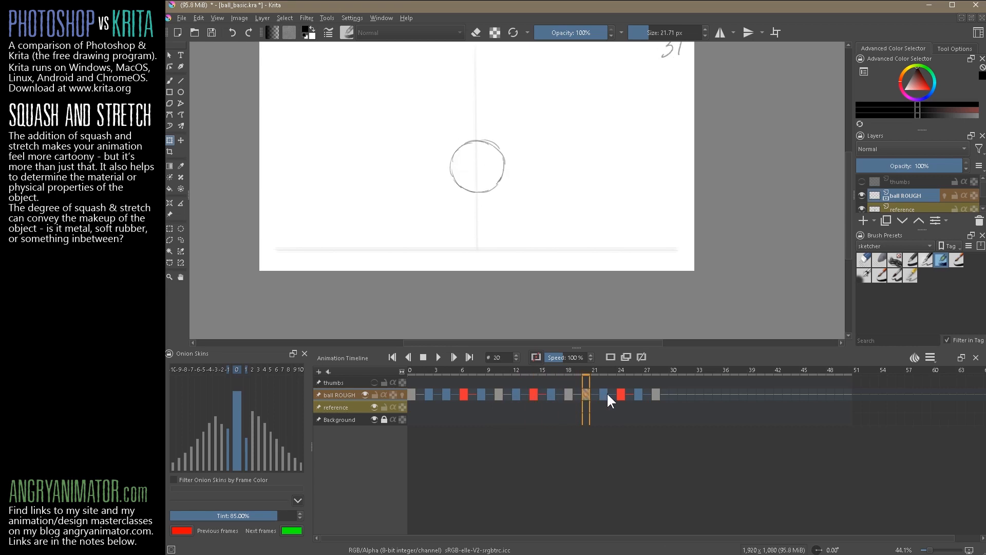
click(640, 394)
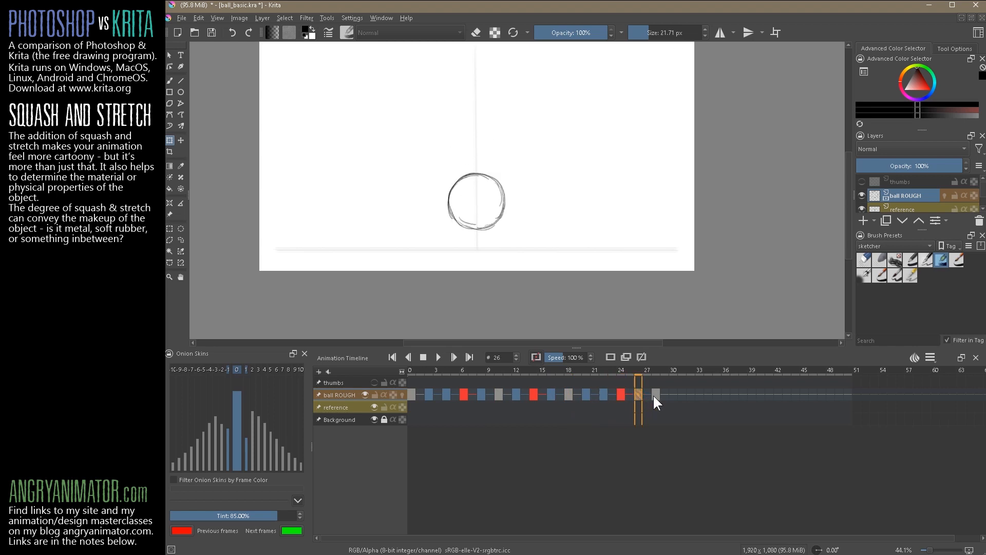